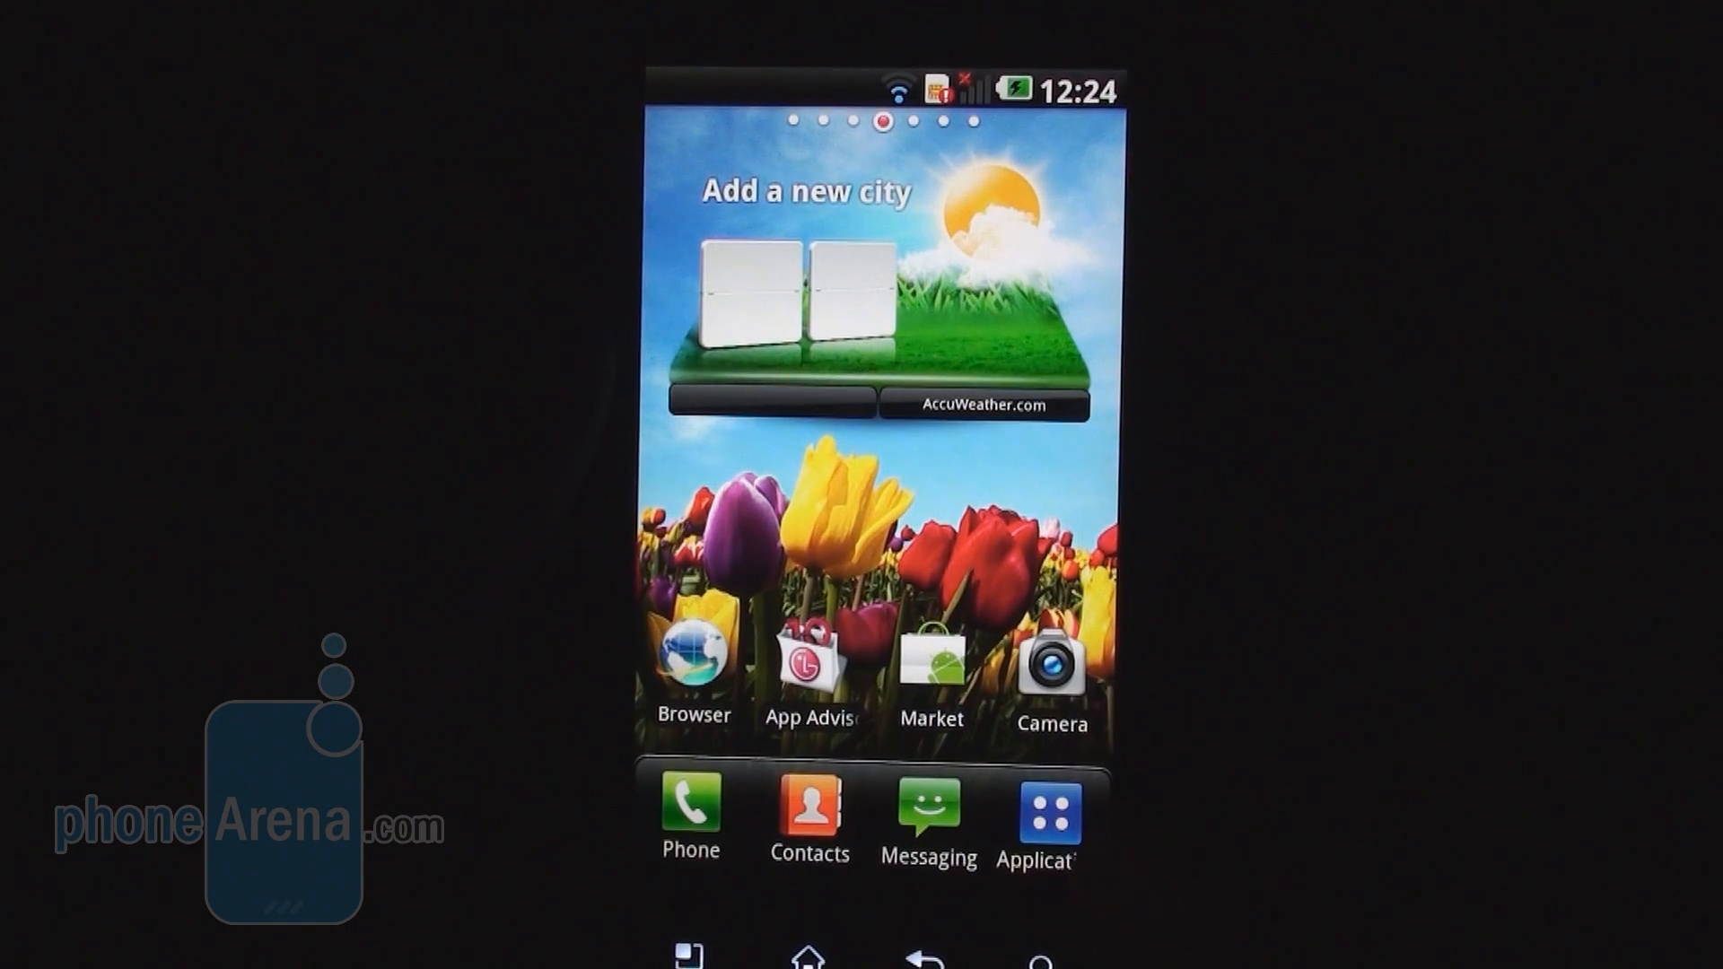
Open the app drawer and scroll down to the eight apps under Downloads.
{"action": "left_click", "coordinate": [1038, 813]}
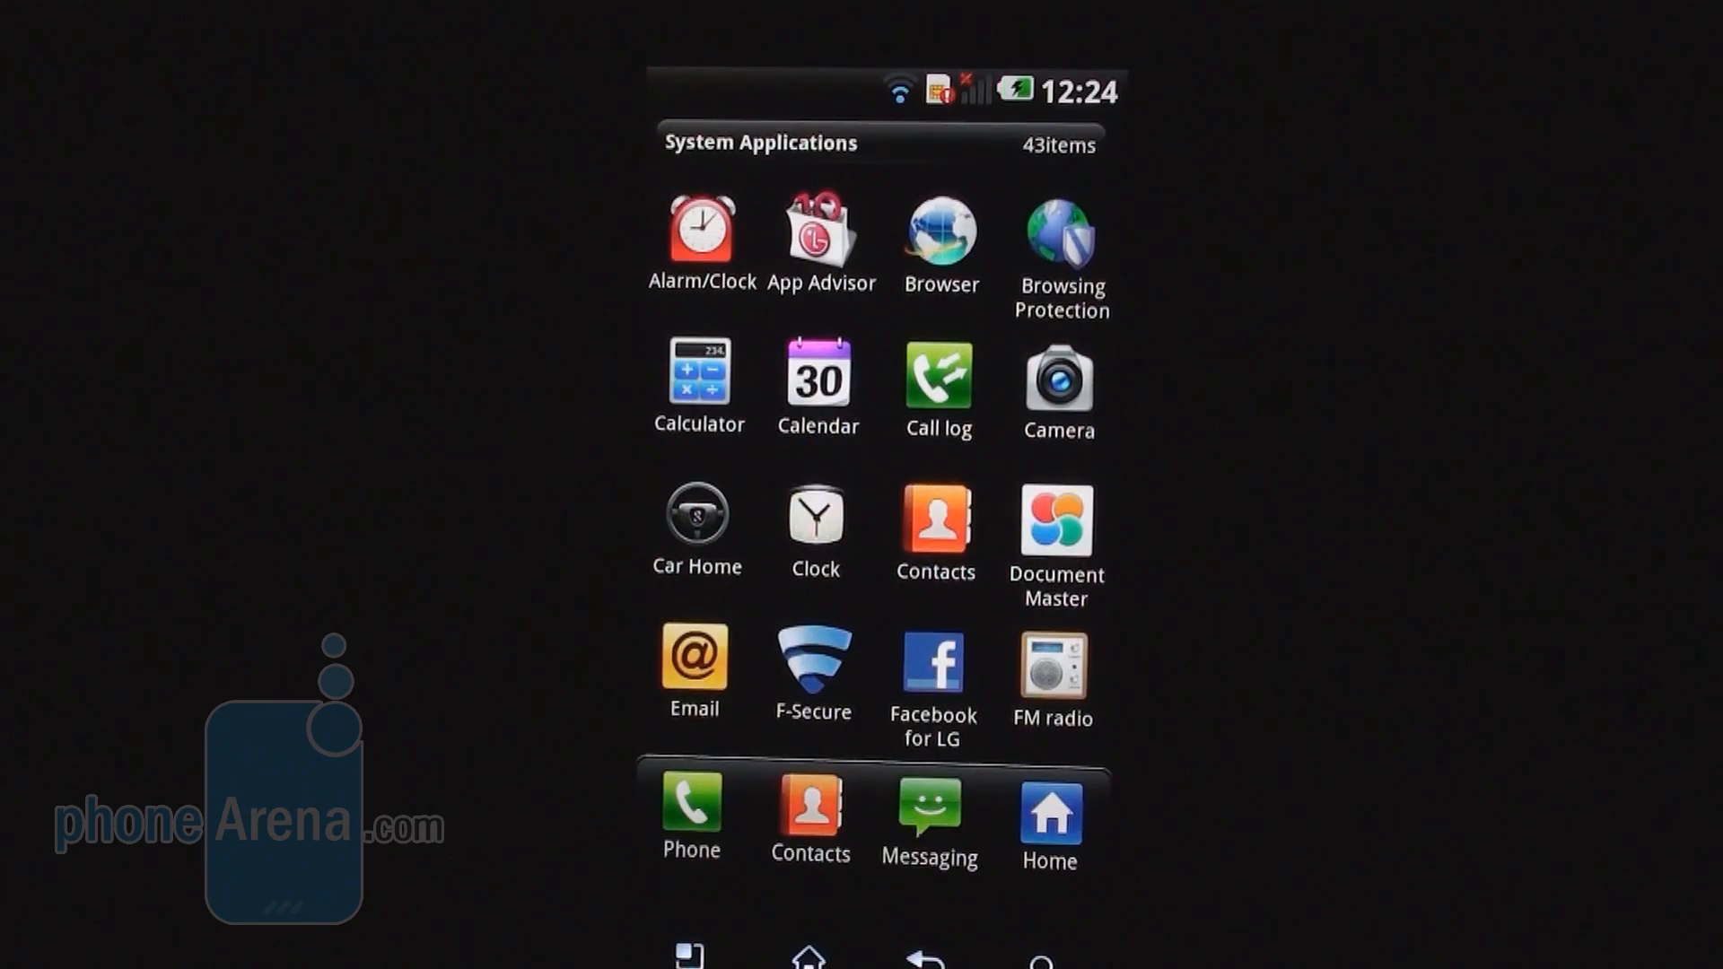
{"action": "scroll", "scroll_direction": "down", "scroll_amount": 3}
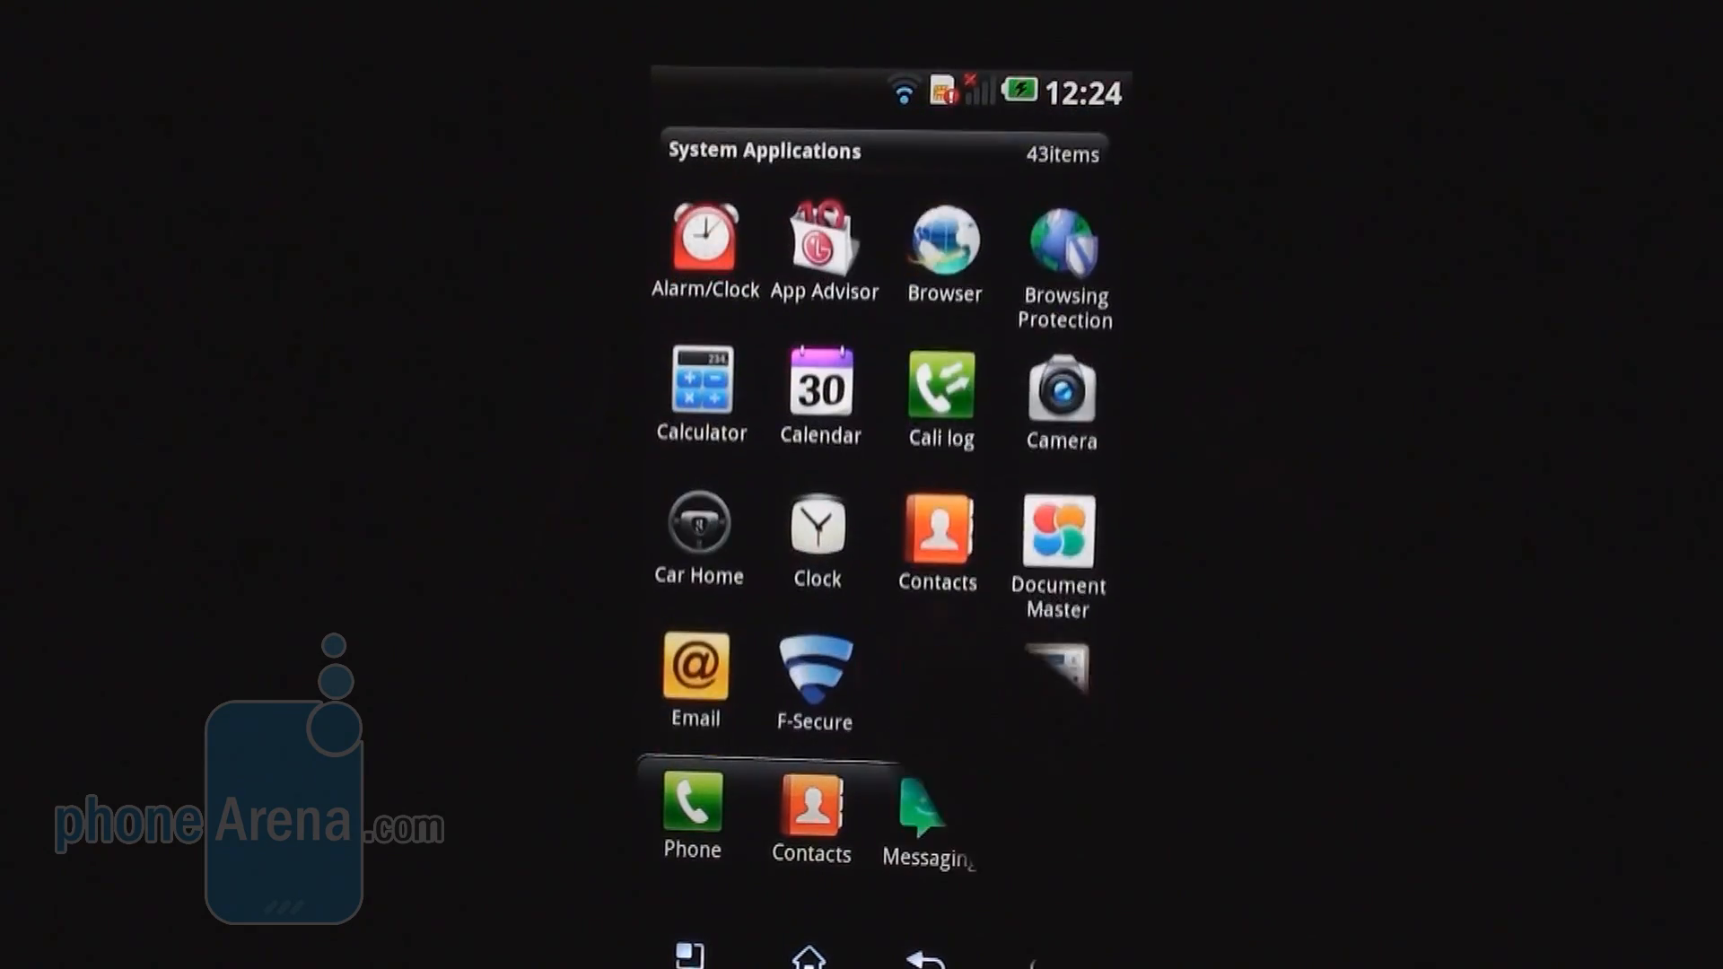
{"action": "scroll", "scroll_direction": "down", "scroll_amount": 3}
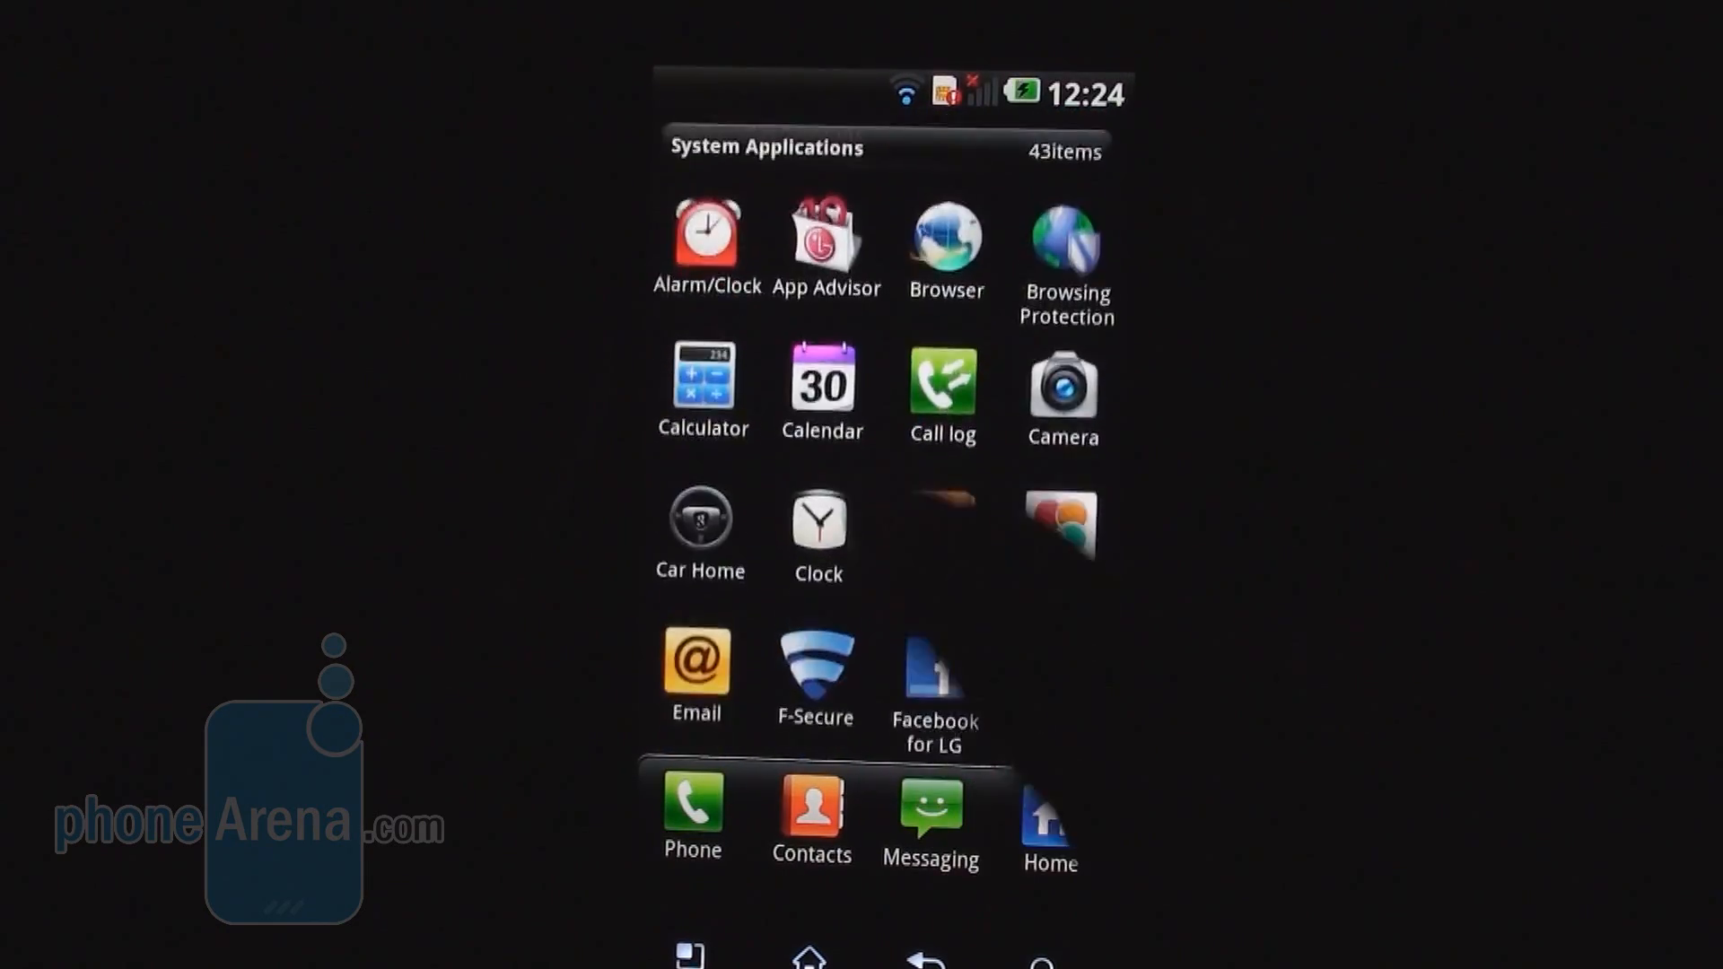
{"action": "scroll", "scroll_direction": "down", "scroll_amount": 3}
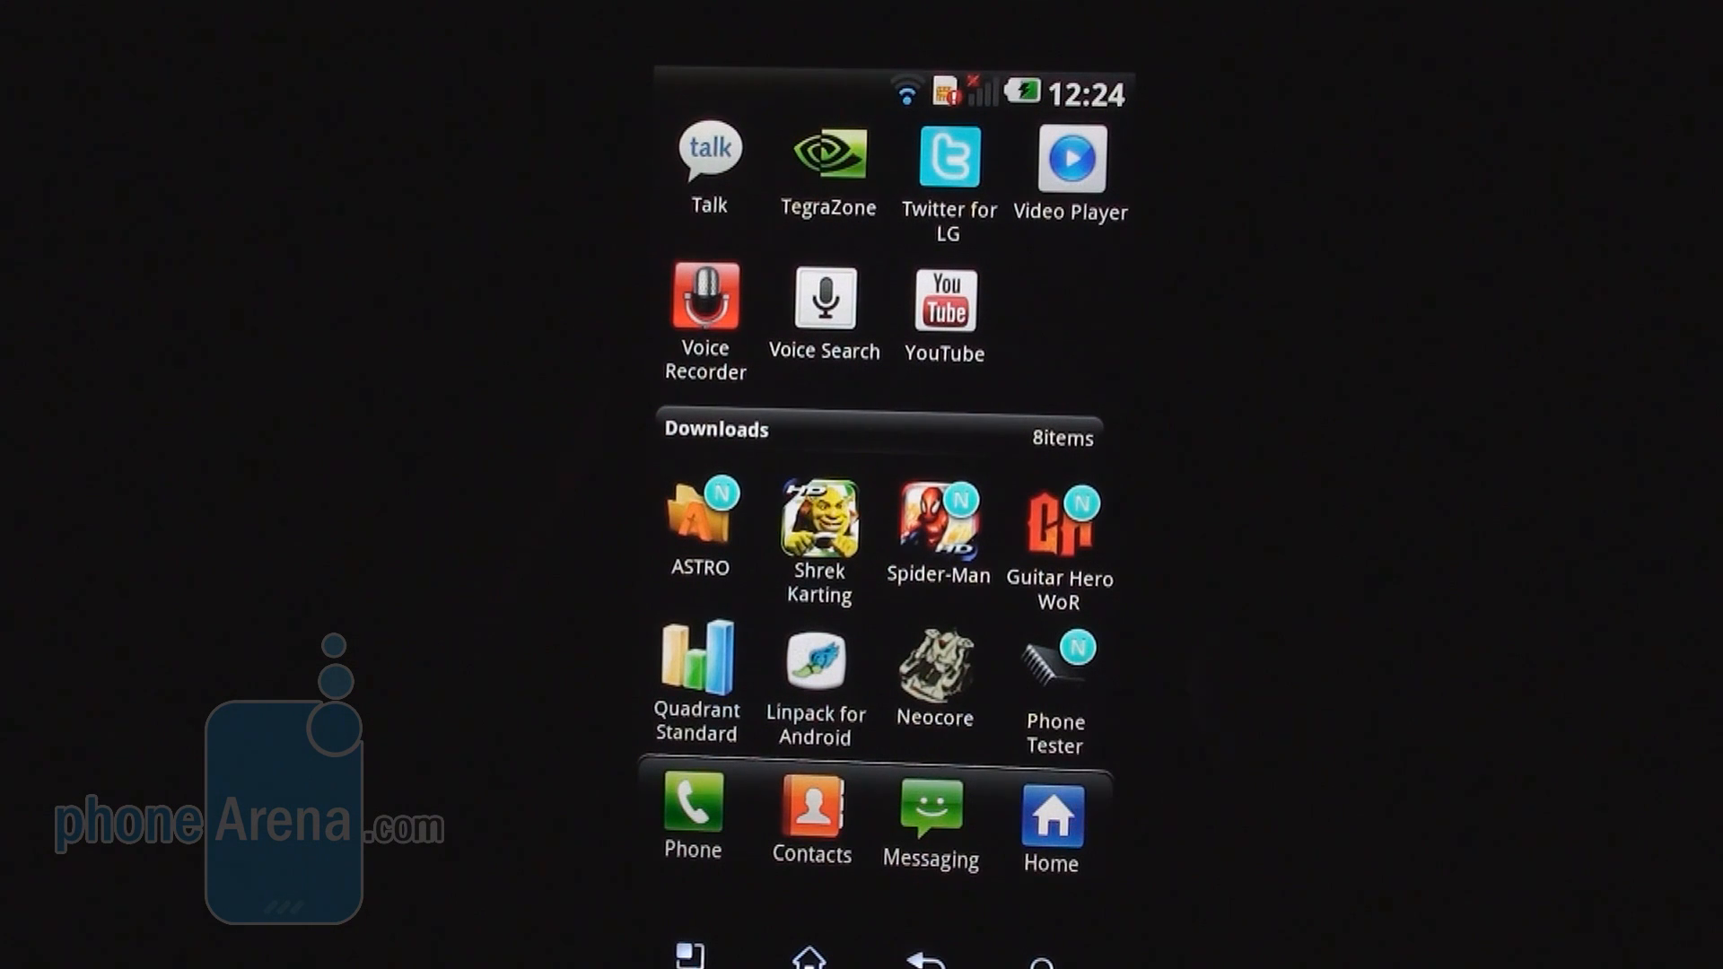
Launch Quadrant Standard, run the full benchmark, and agree to send results for scoring.
{"action": "left_click", "coordinate": [696, 657]}
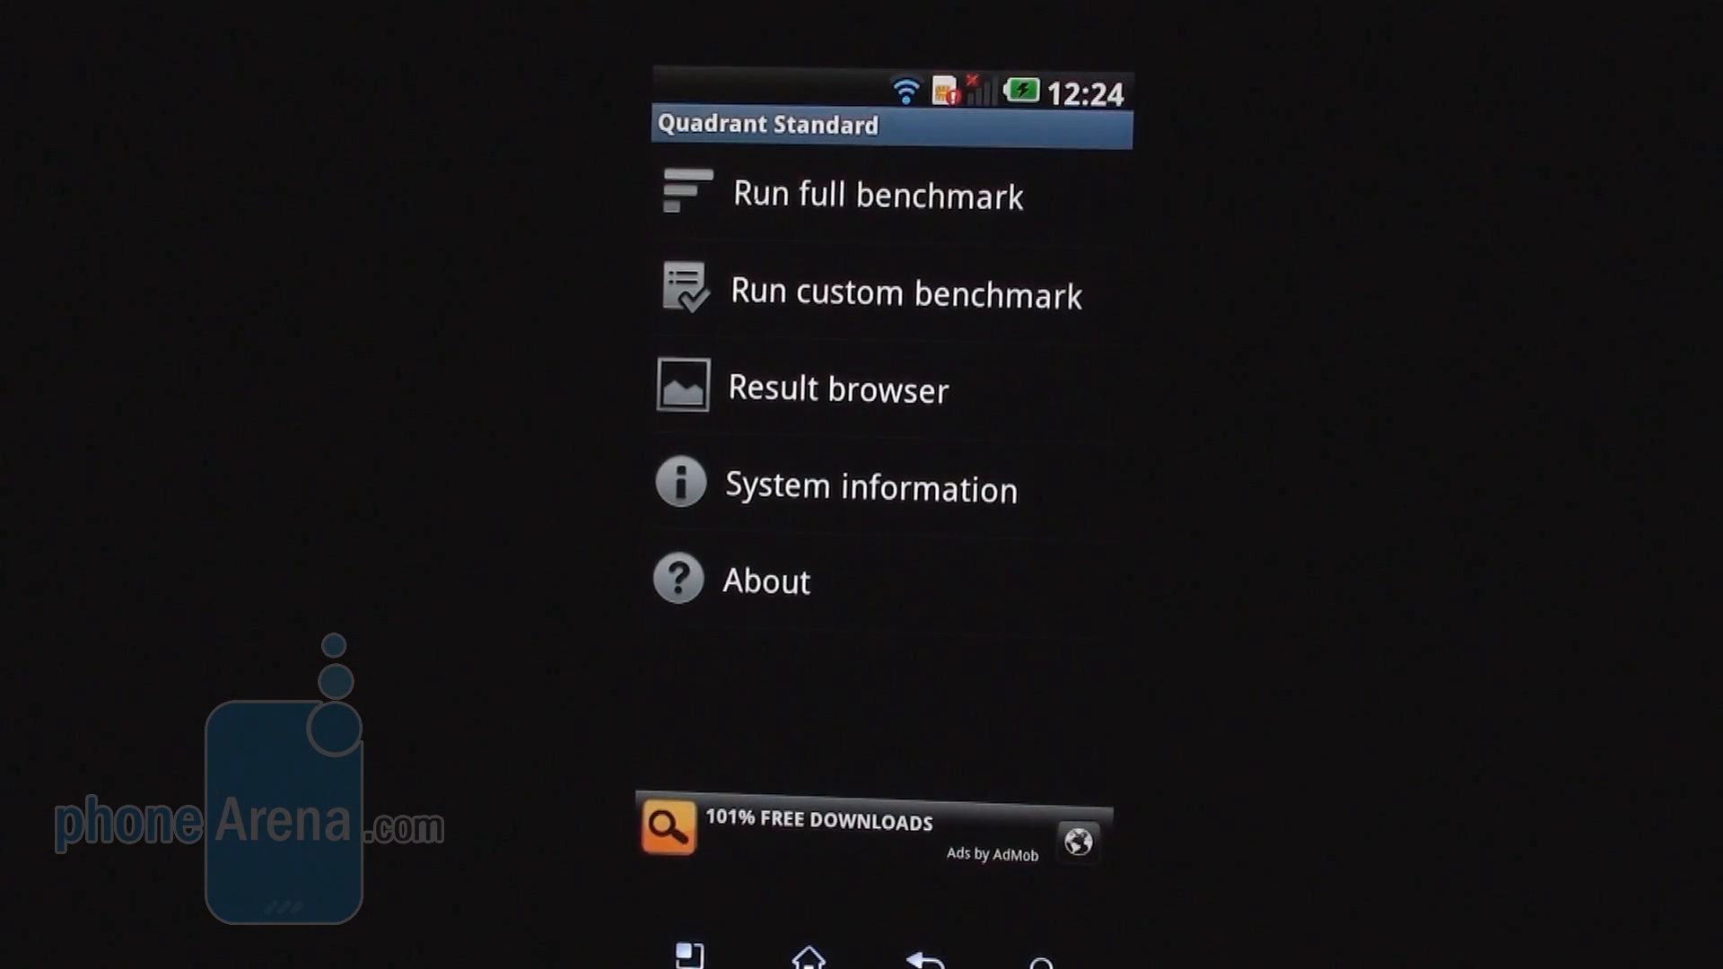
{"action": "left_click", "coordinate": [876, 195]}
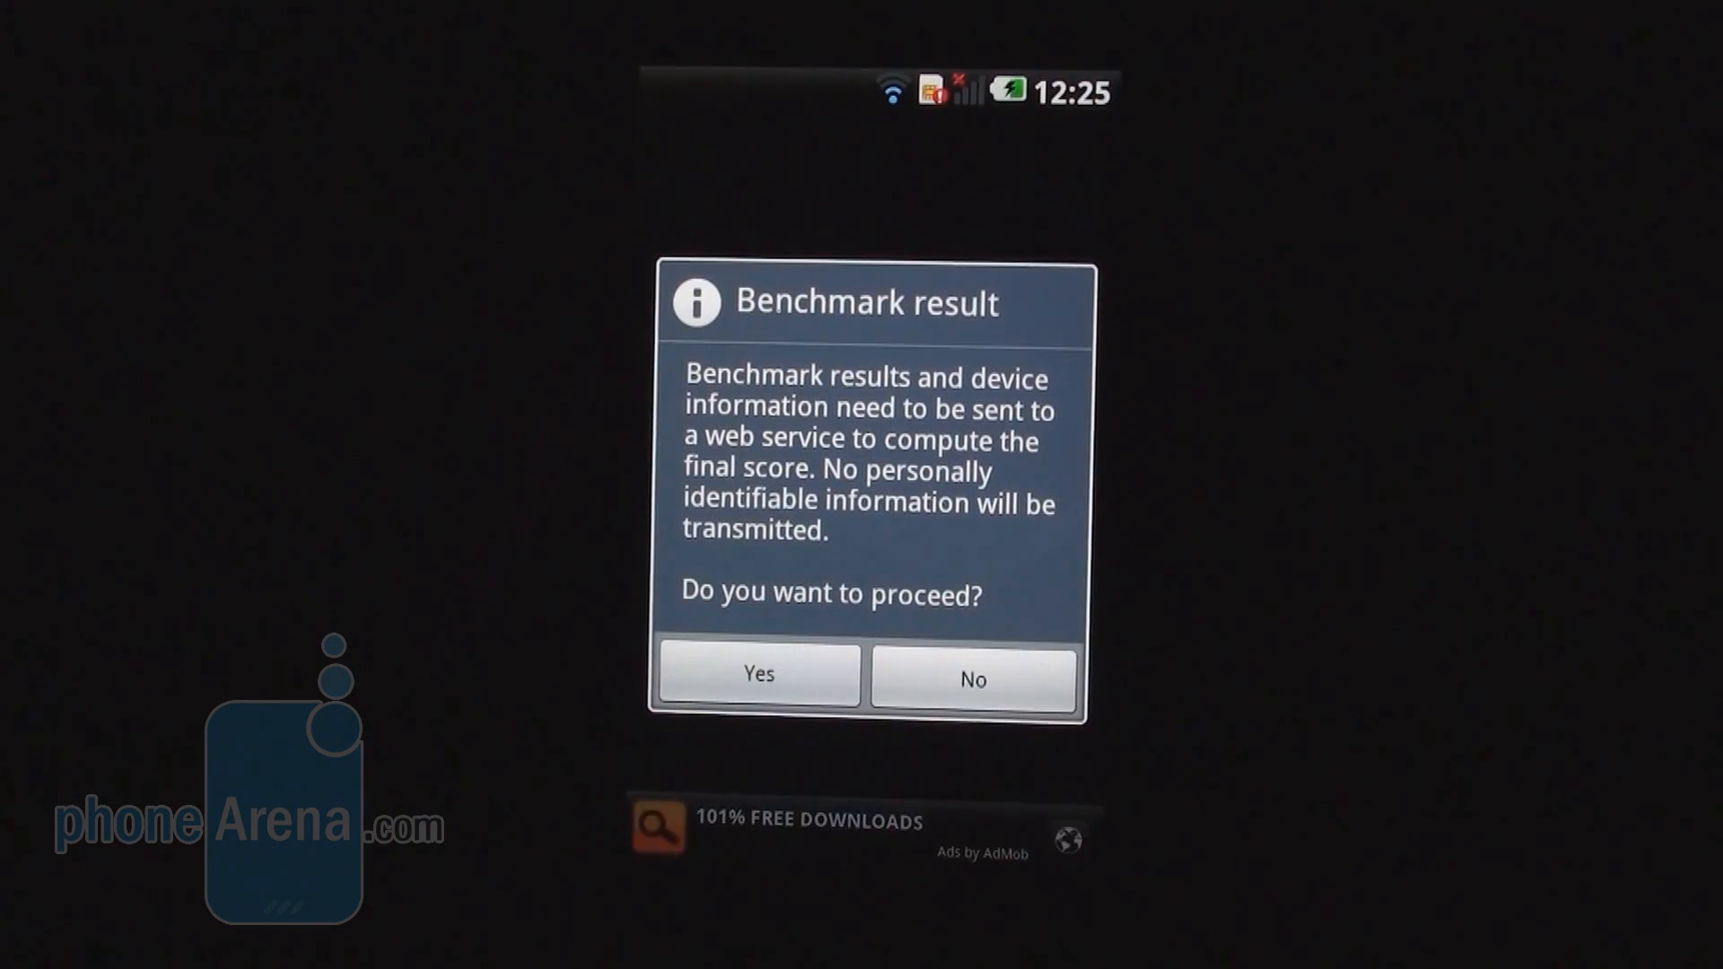
{"action": "left_click", "coordinate": [758, 674]}
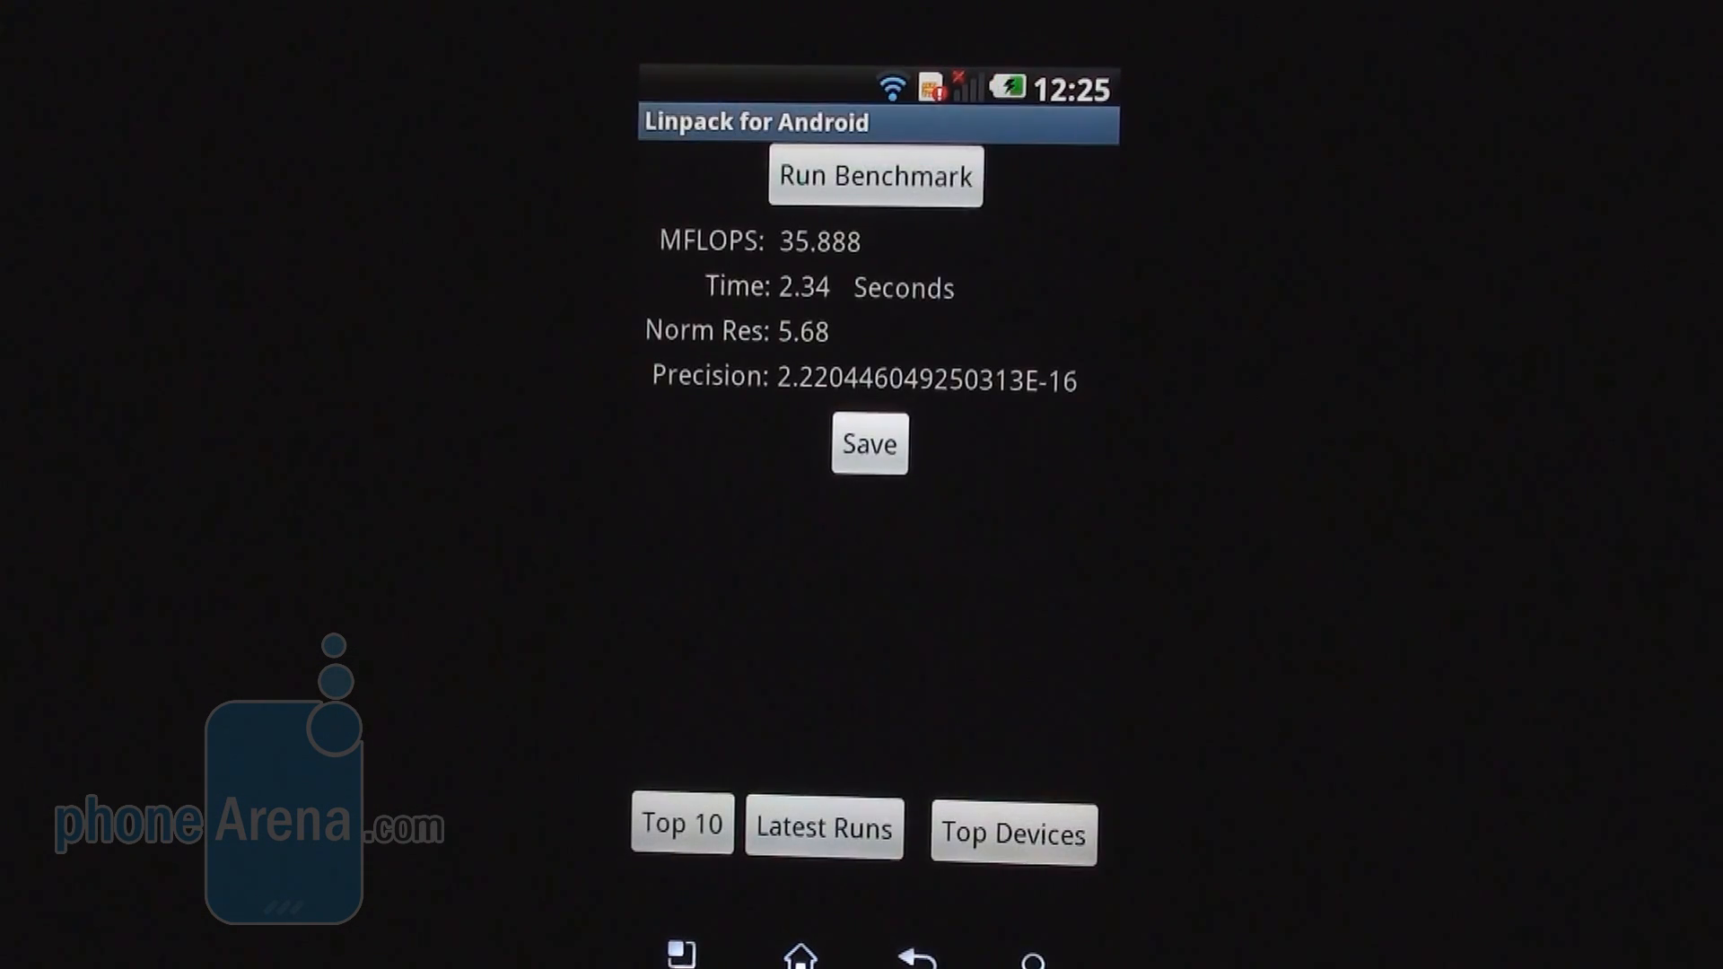
Rerun Linpack for Android, scoring 36.26 MFLOPS in 2.31 seconds.
{"action": "left_click", "coordinate": [873, 175]}
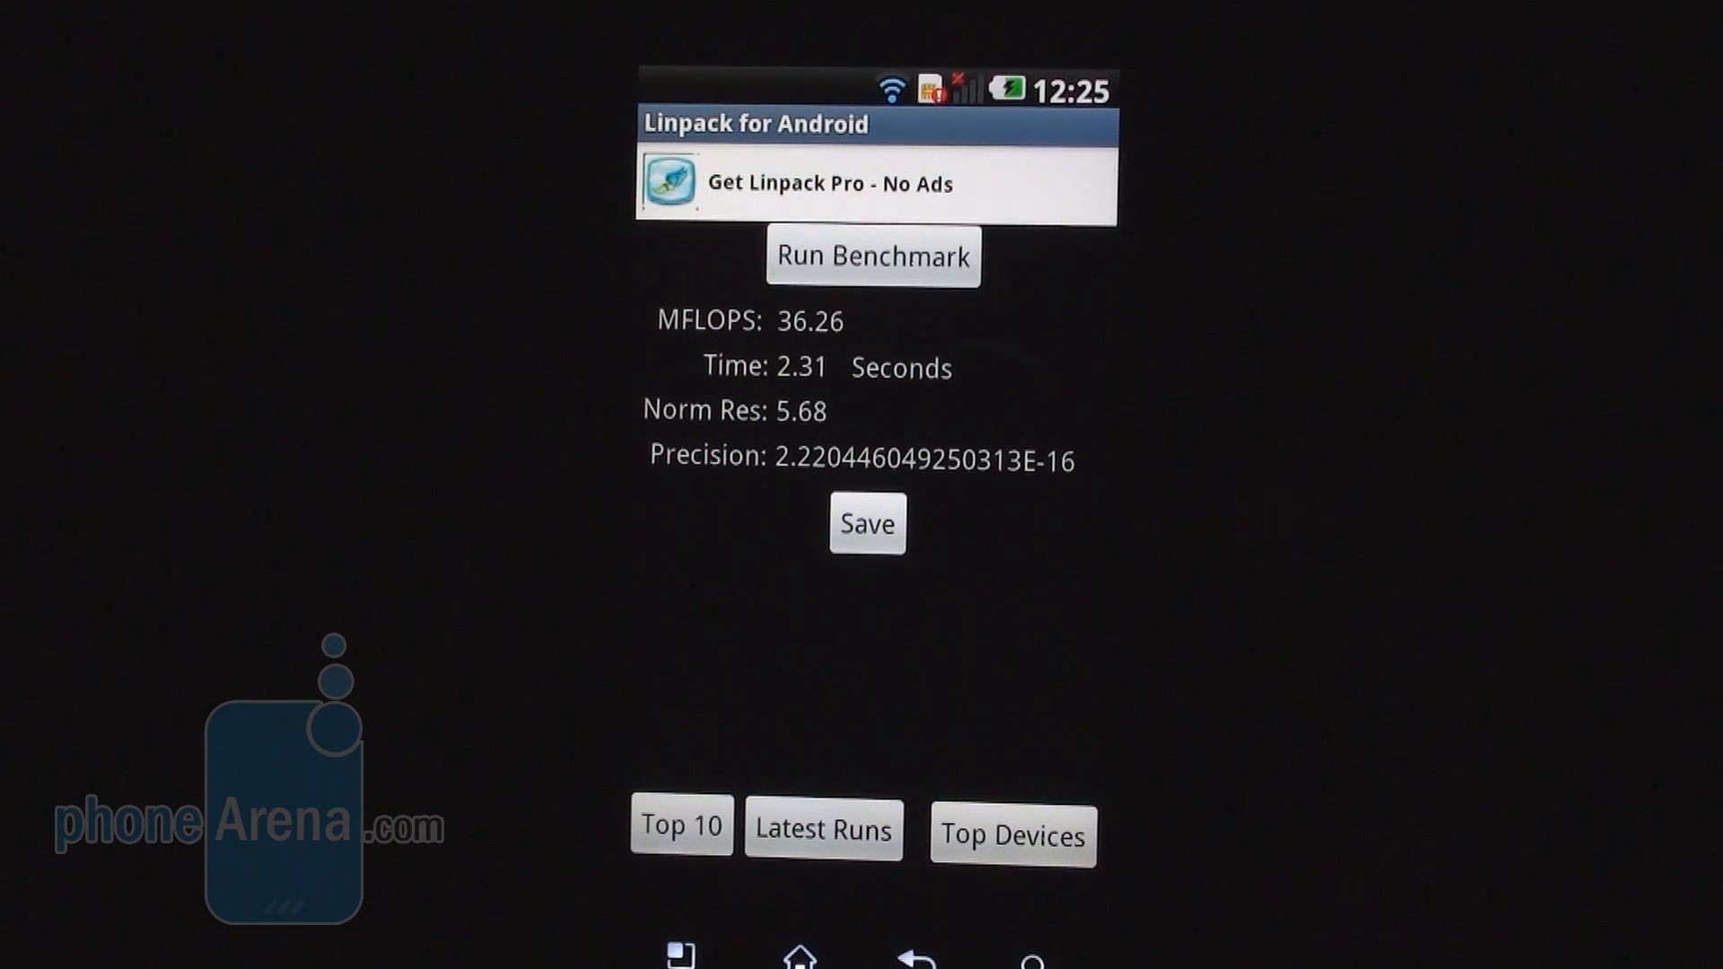
{"action": "left_click", "coordinate": [873, 255]}
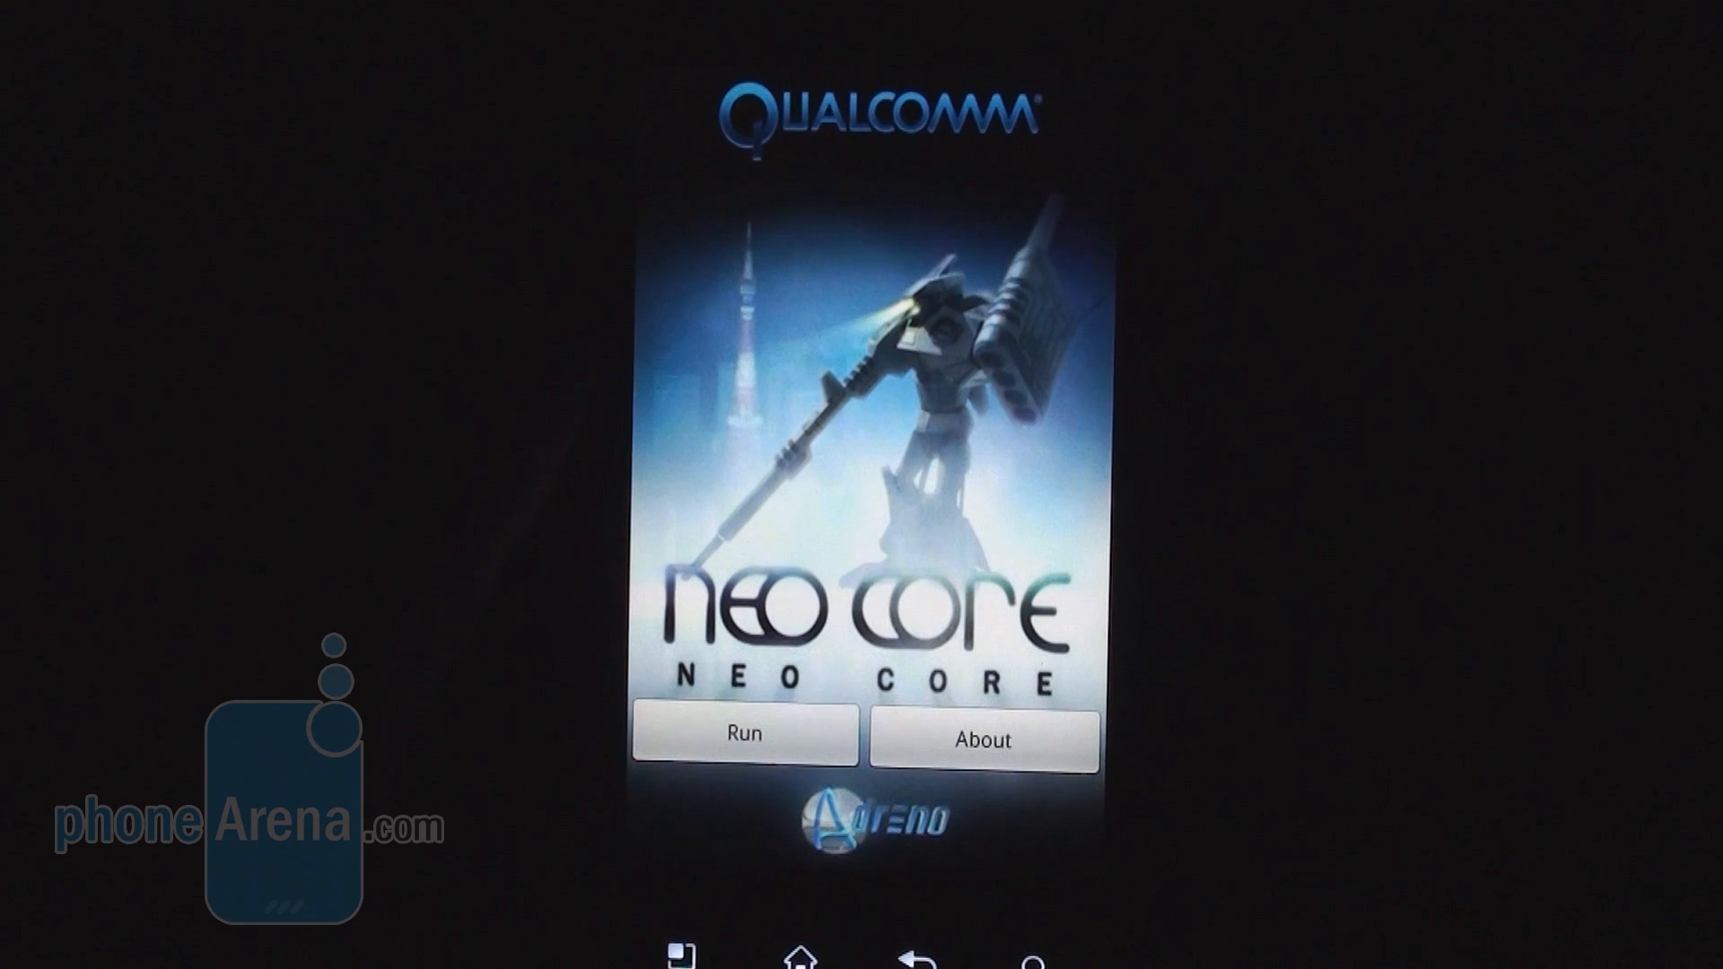
Start Neocore, run its Benchmark to completion, then exit to the app drawer.
{"action": "left_click", "coordinate": [745, 735]}
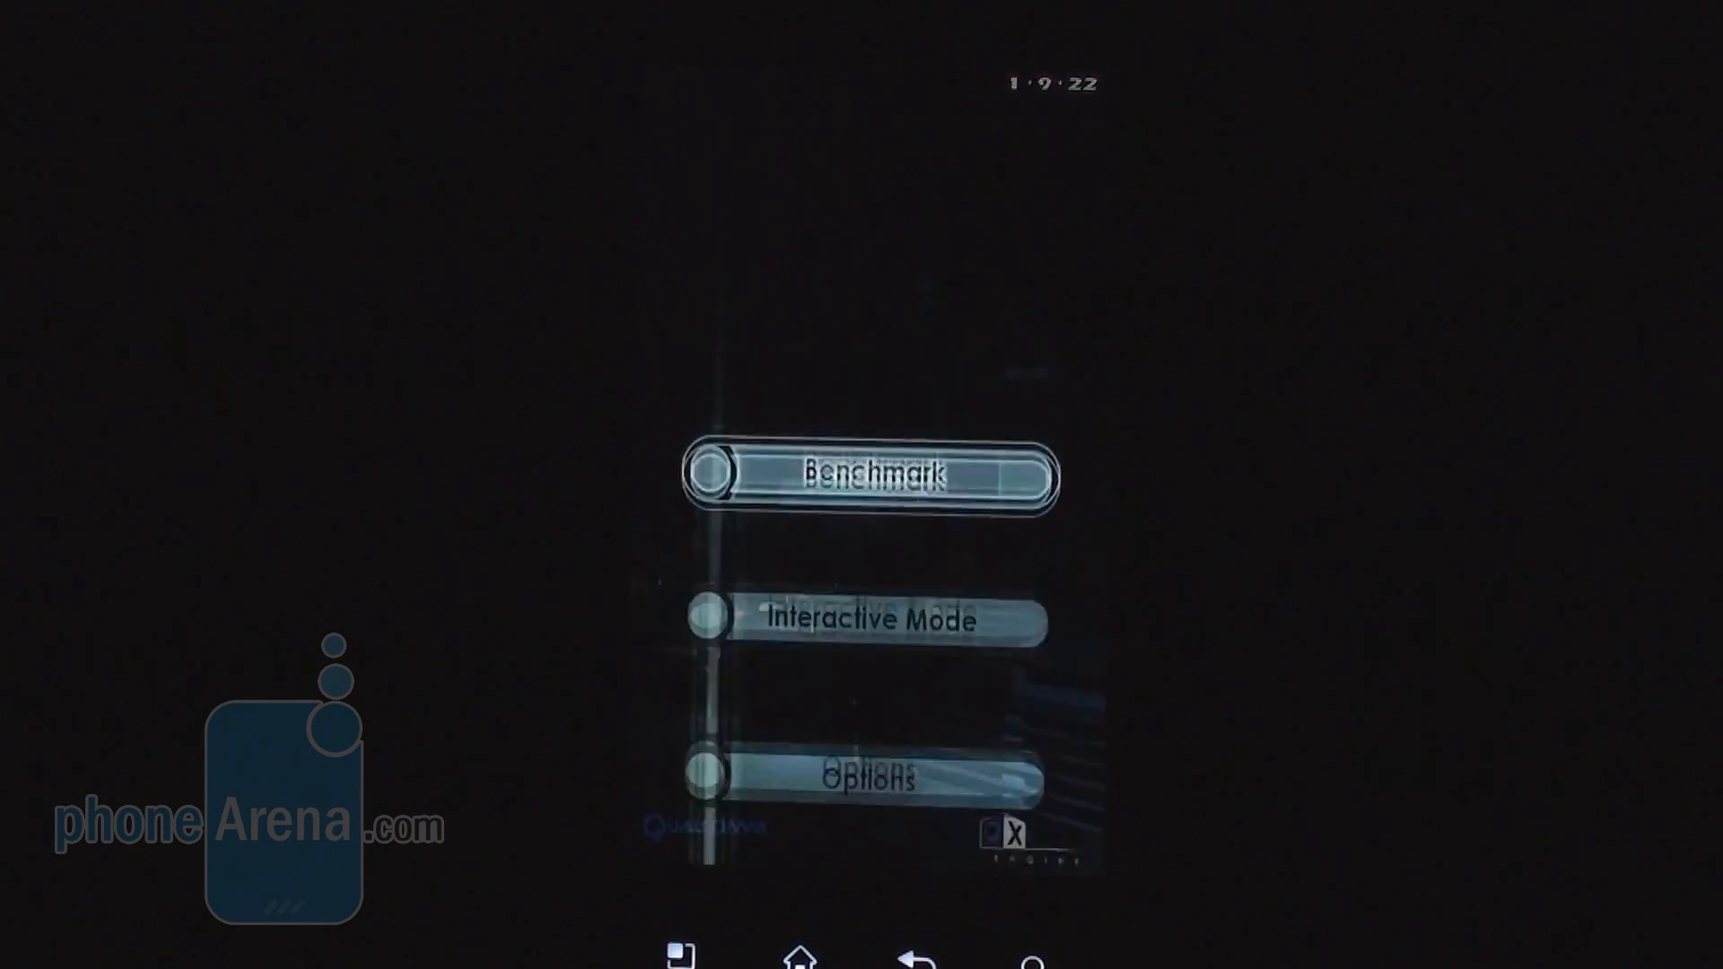
{"action": "left_click", "coordinate": [867, 475]}
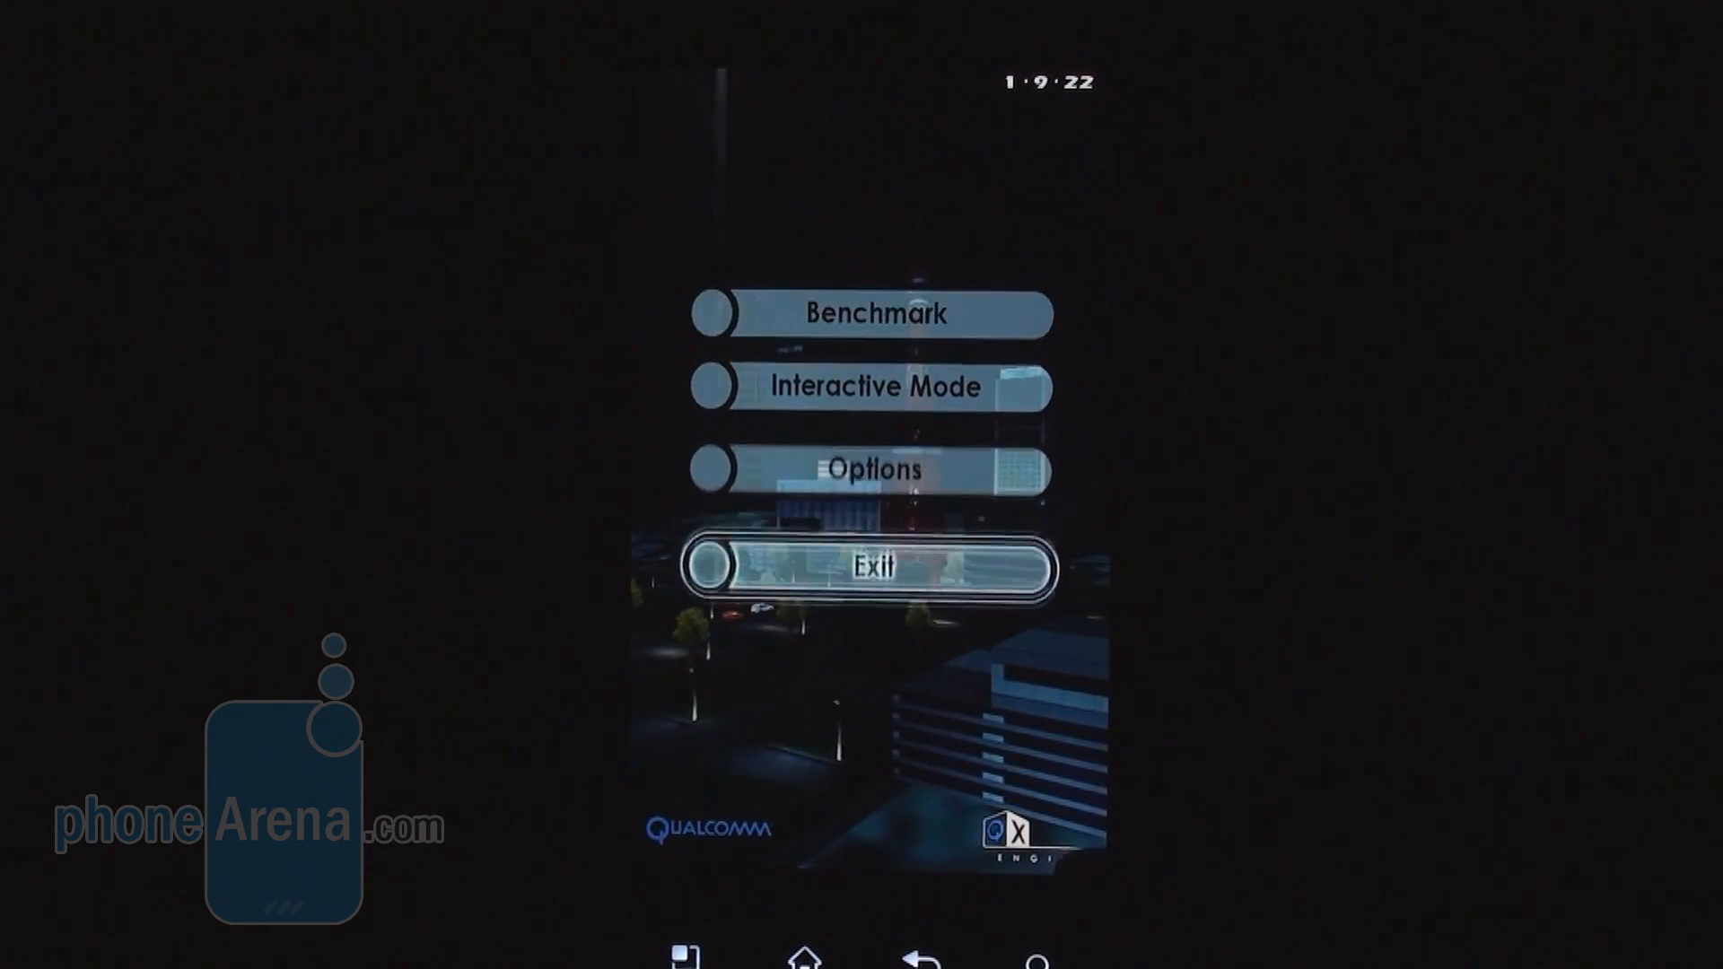
{"action": "left_click", "coordinate": [872, 567]}
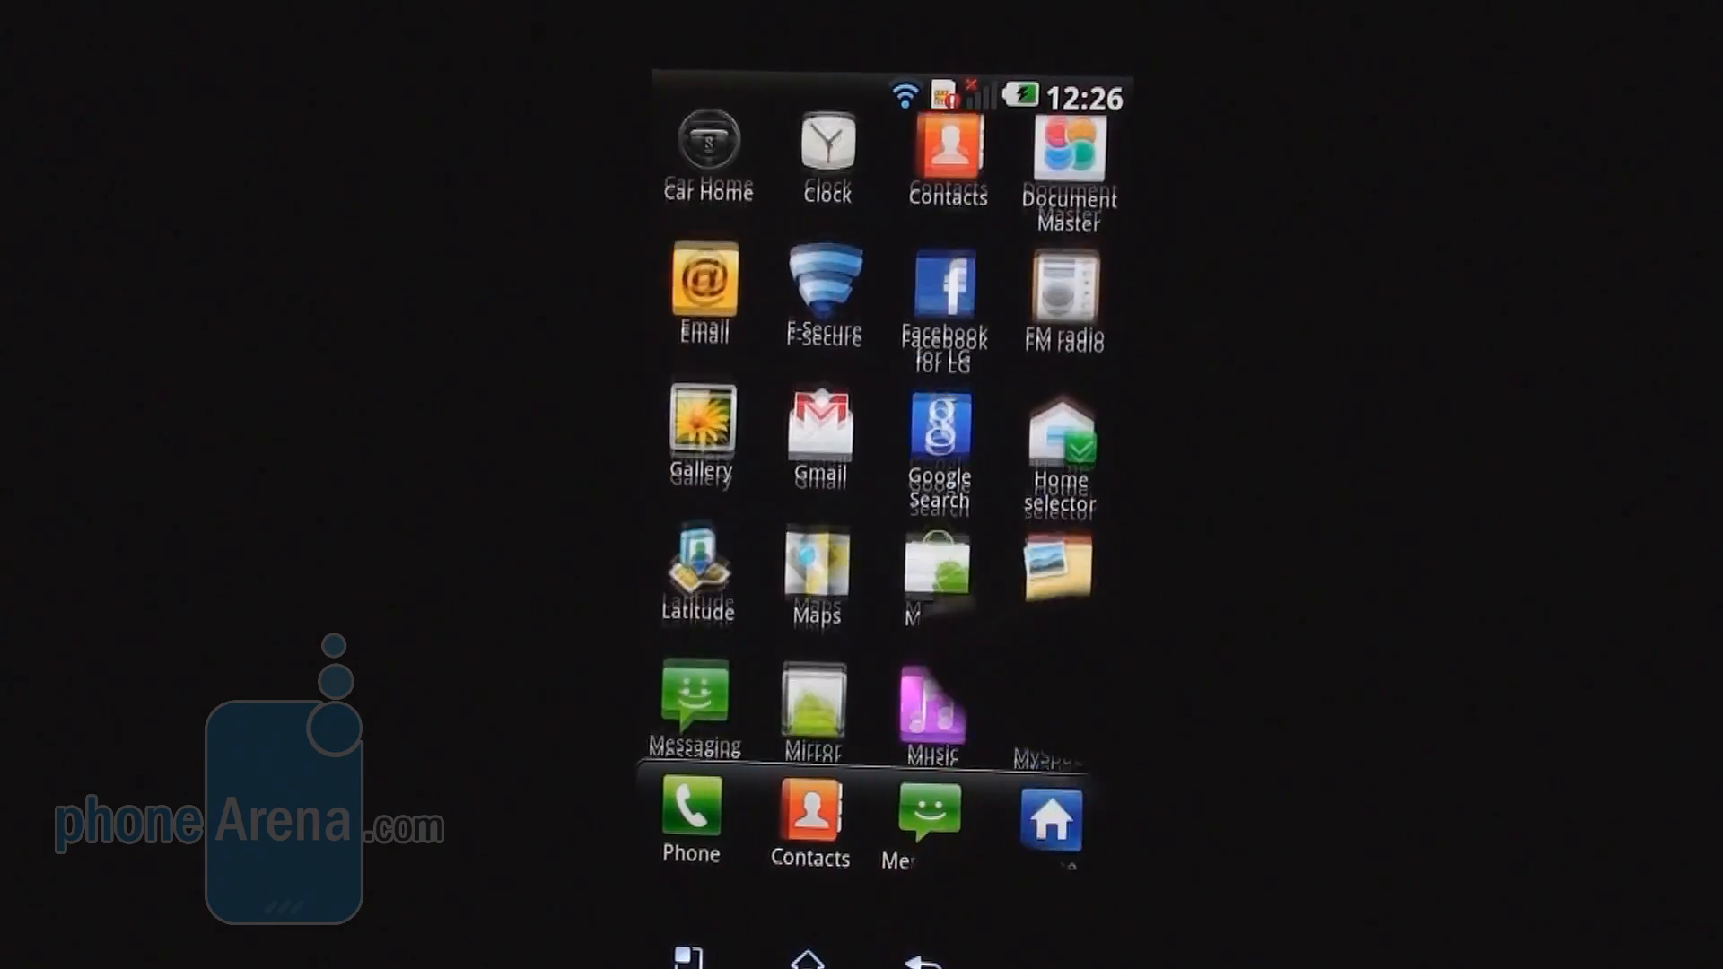
{"action": "scroll", "scroll_direction": "down", "scroll_amount": 3}
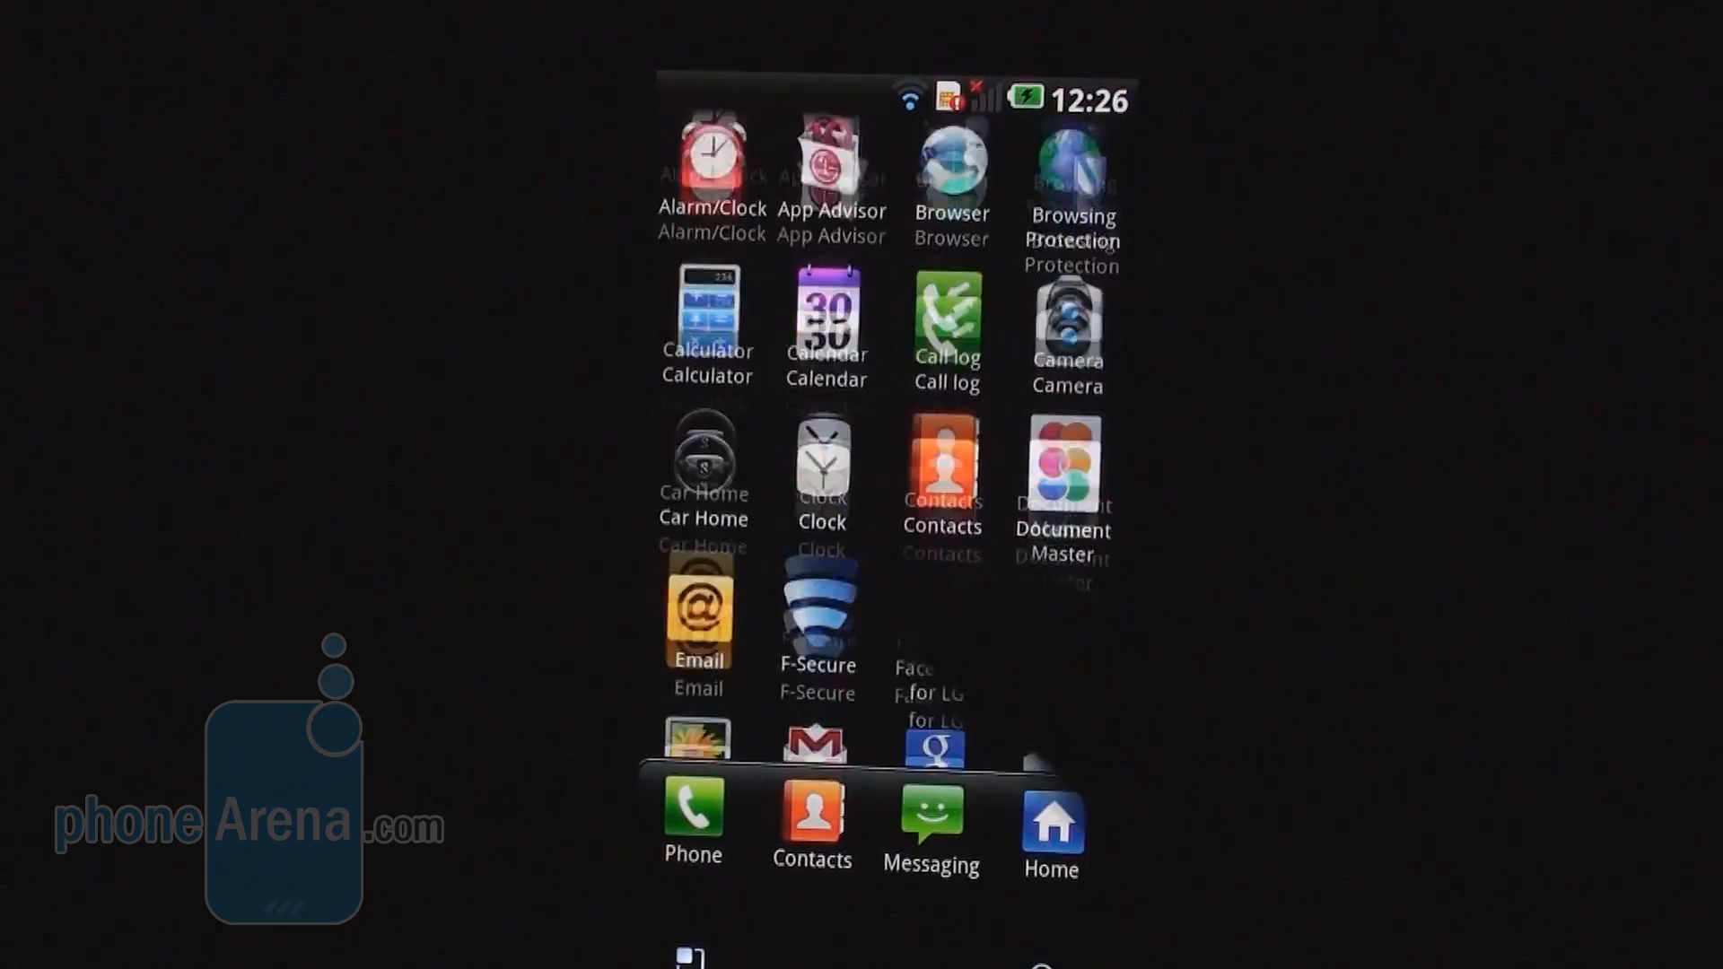
{"action": "scroll", "scroll_direction": "down", "scroll_amount": 3}
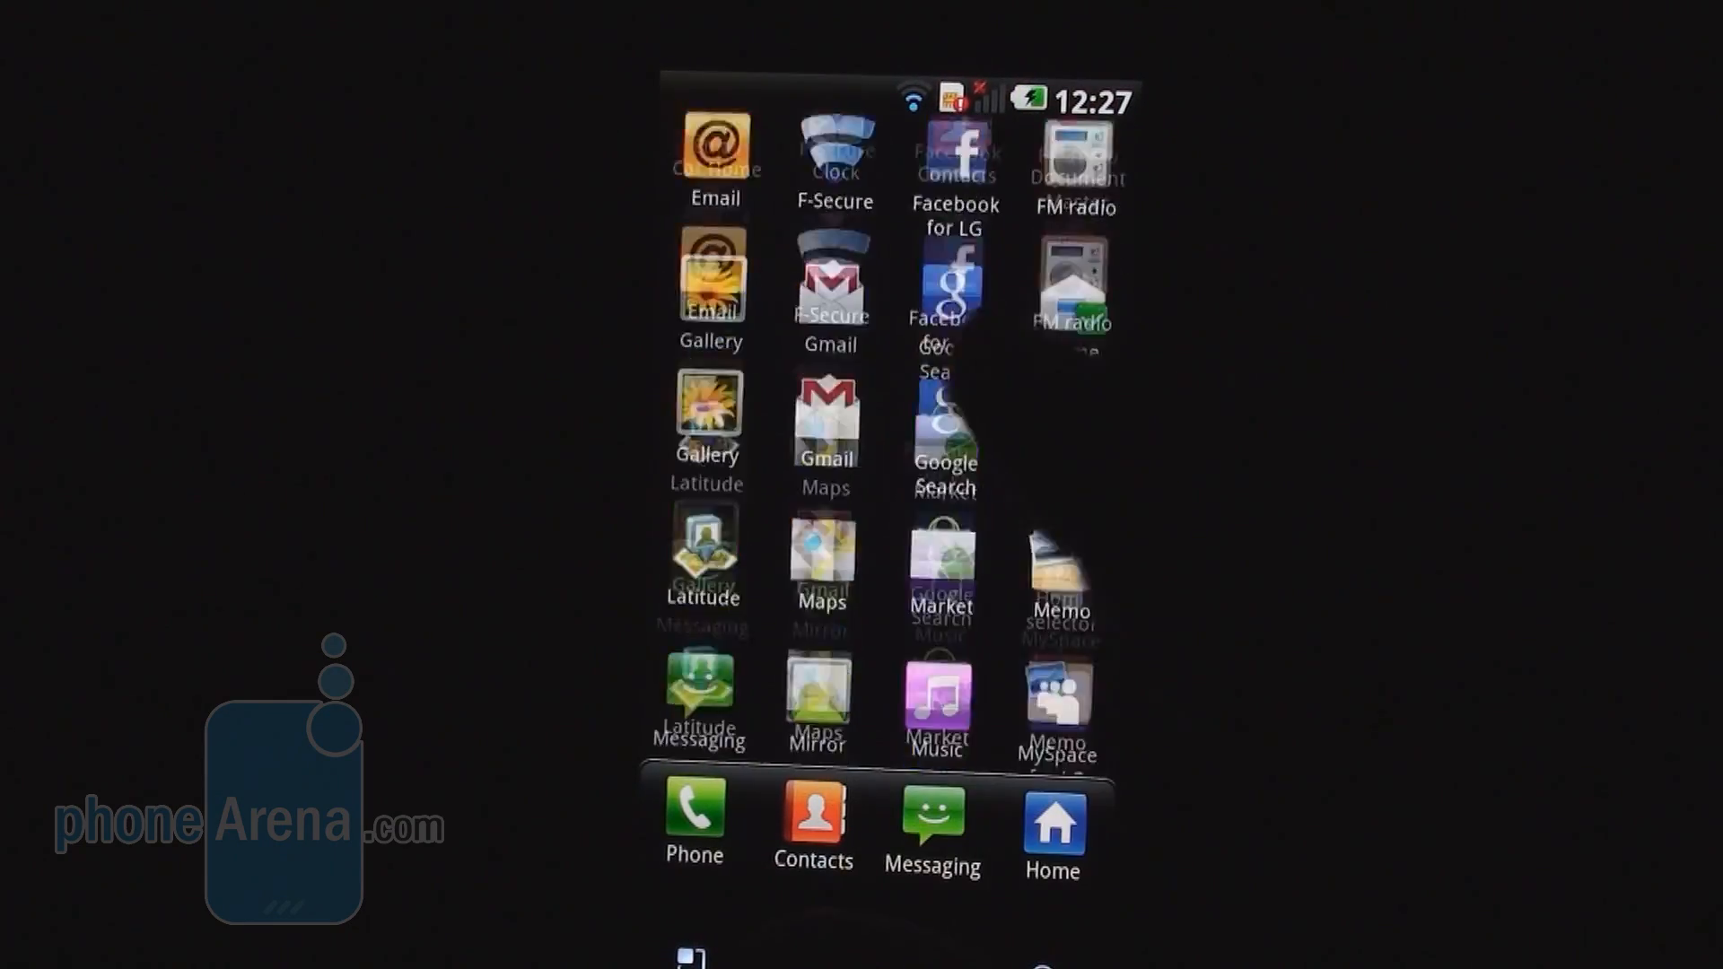